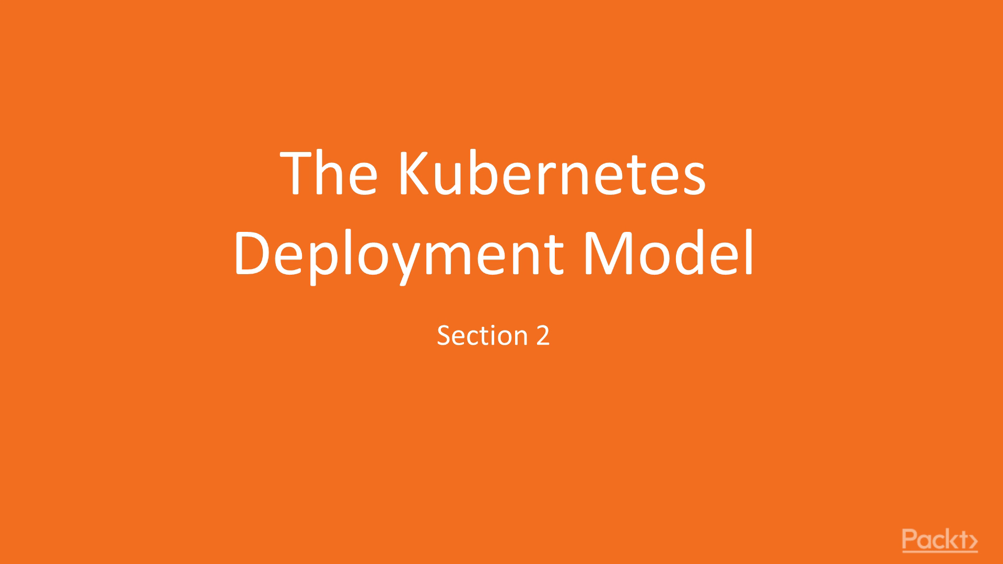
Step: Advance from the Section 2 title slide to the Labels slide with the app/stage pod example
key(Right)
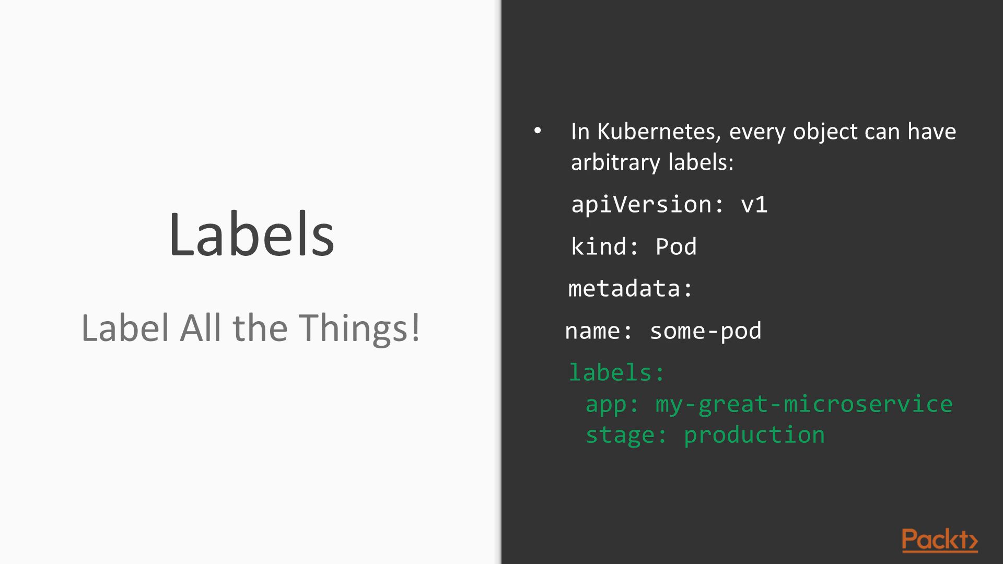
Step: Advance to the slide showing pod filtering with kubectl get pods -l
key(Right)
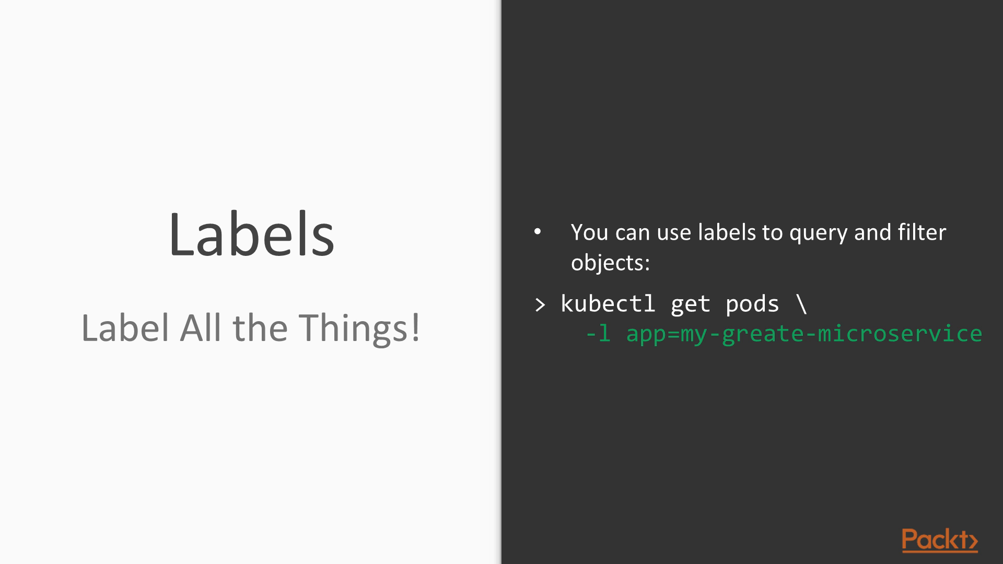
Step: Advance to the Defining a ReplicaSet slide with replica count, selector and template
key(Right)
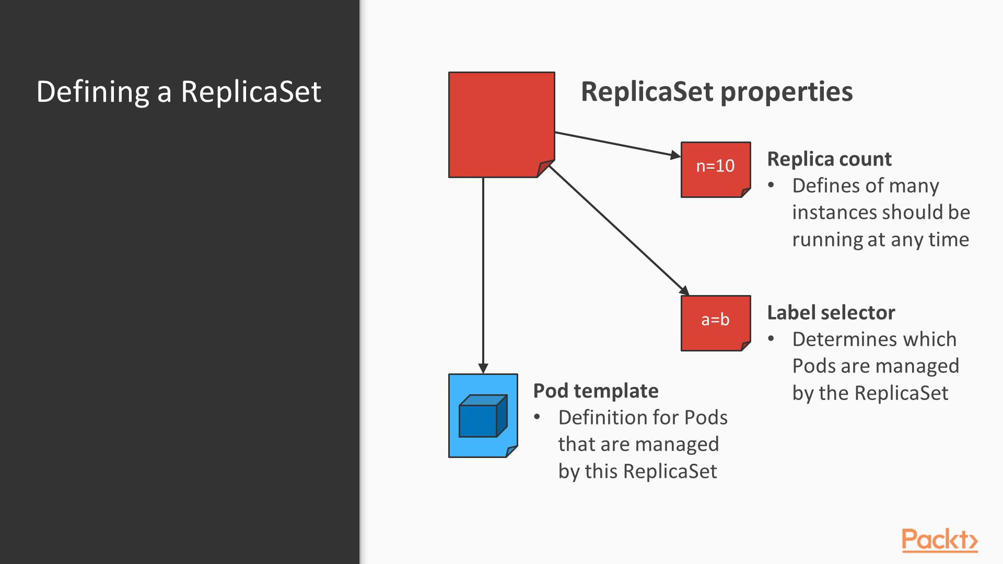
Step: Move past the last slide to the terminal in '2.1 Using ReplicaSets/Code'
key(Right)
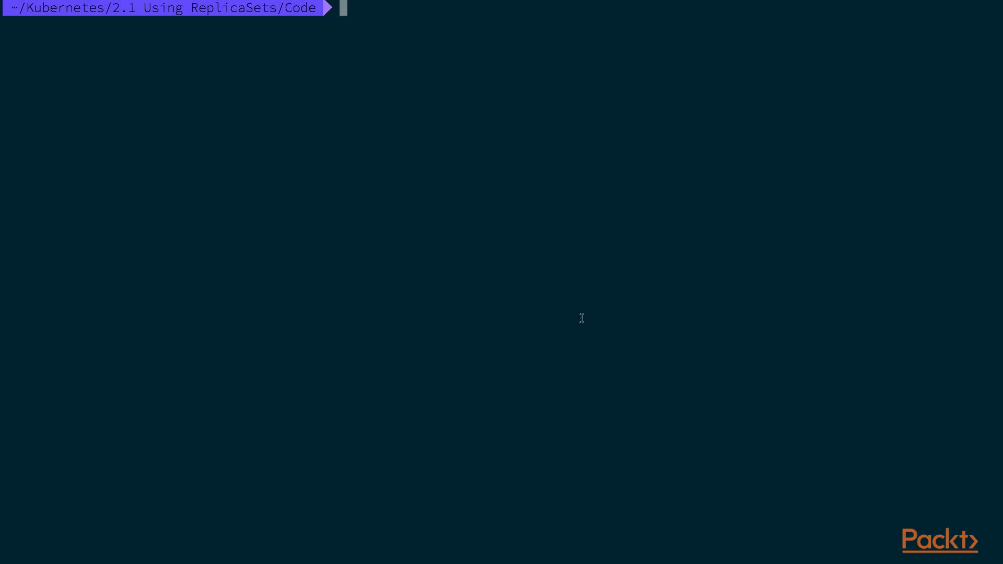
Step: Apply replicaset.yaml with kubectl apply -f, then list the pods with kubectl get pods
text(kubectl apply -f replicaset.yaml)
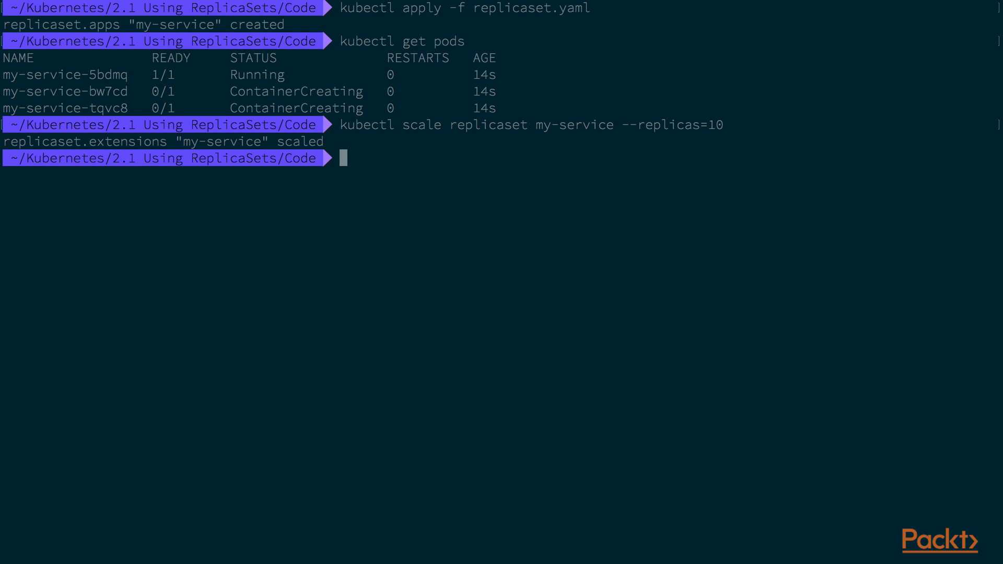
text(kubectl get pods)
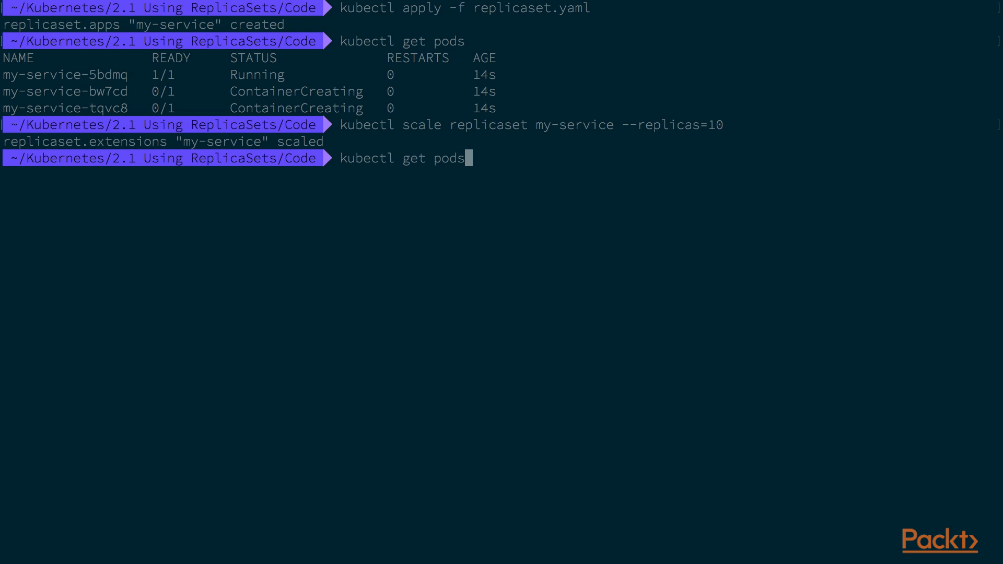